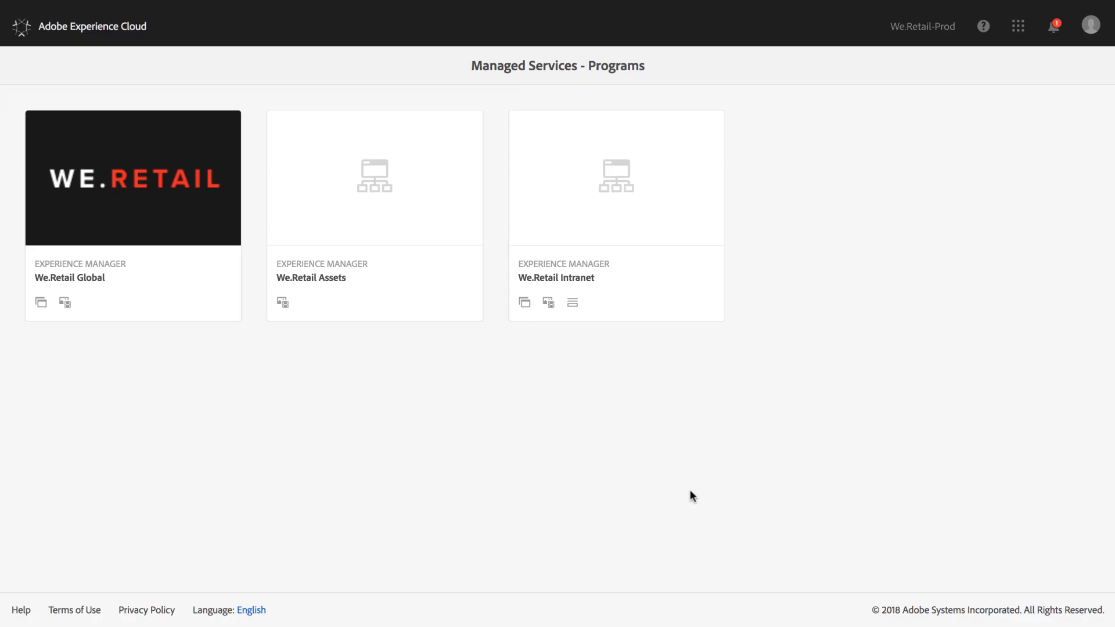
pyautogui.moveTo(187, 234)
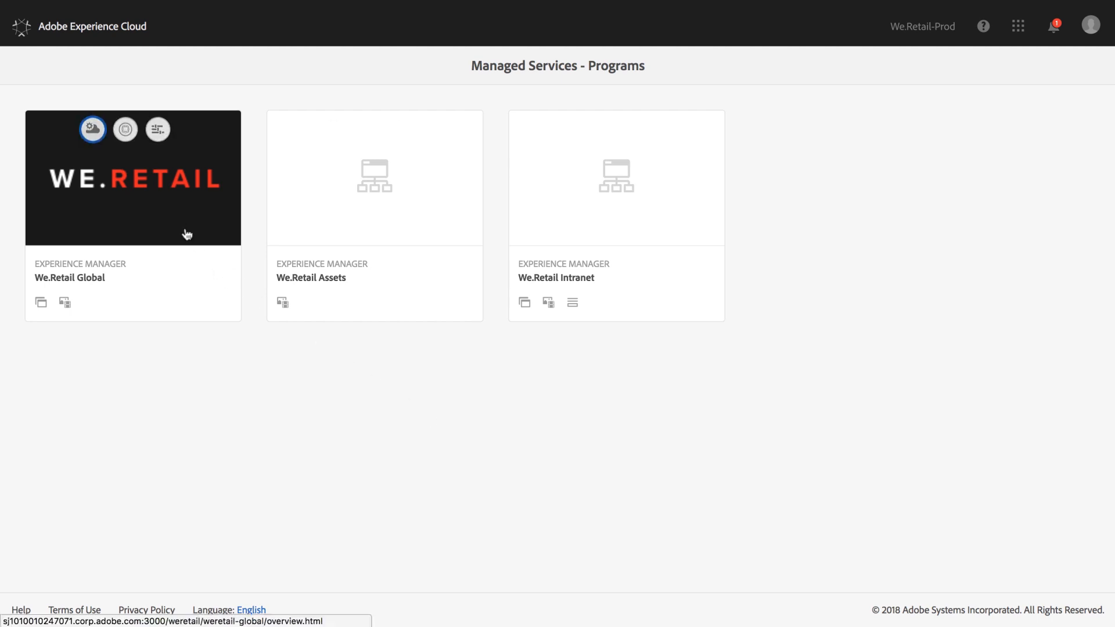
pyautogui.moveTo(115, 151)
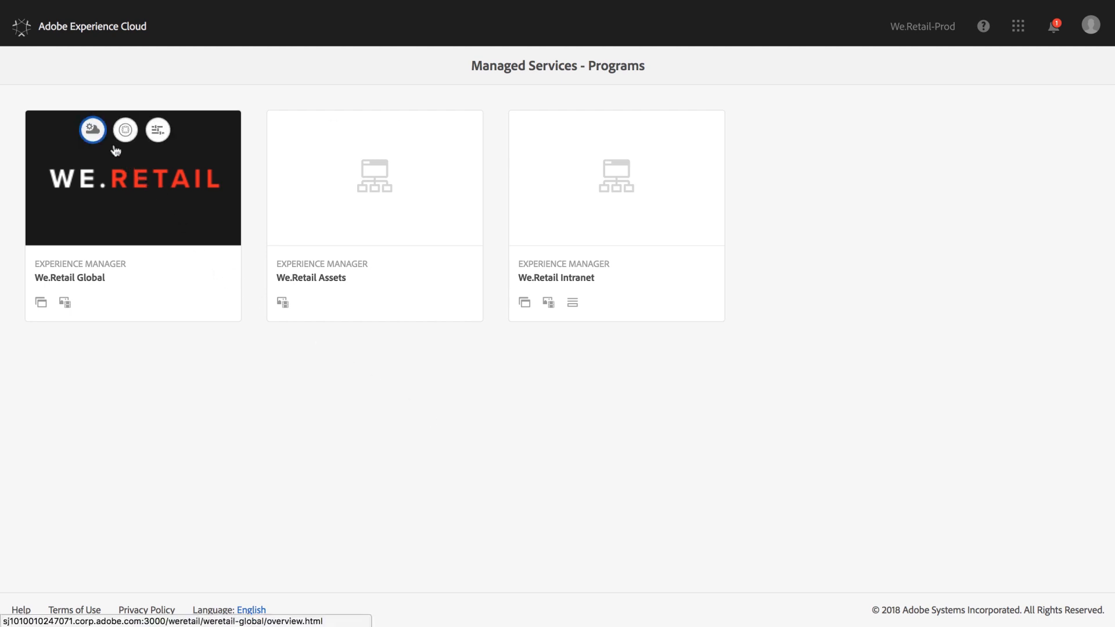
# Open the We.Retail Global program and scroll its Overview down to Pipeline Settings.
pyautogui.click(92, 130)
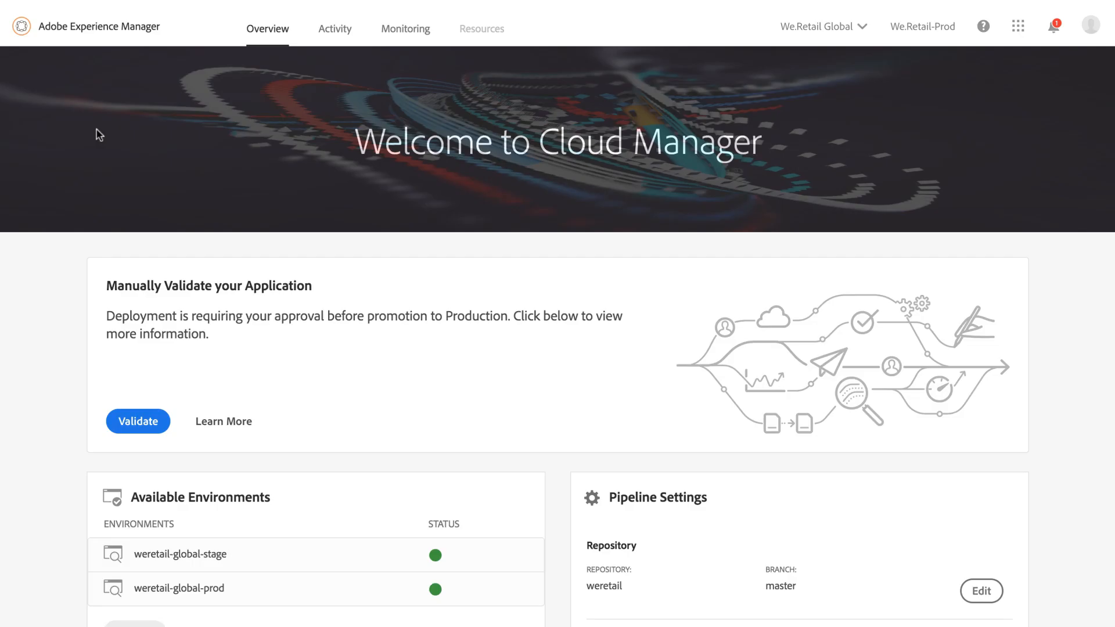
pyautogui.moveTo(104, 135)
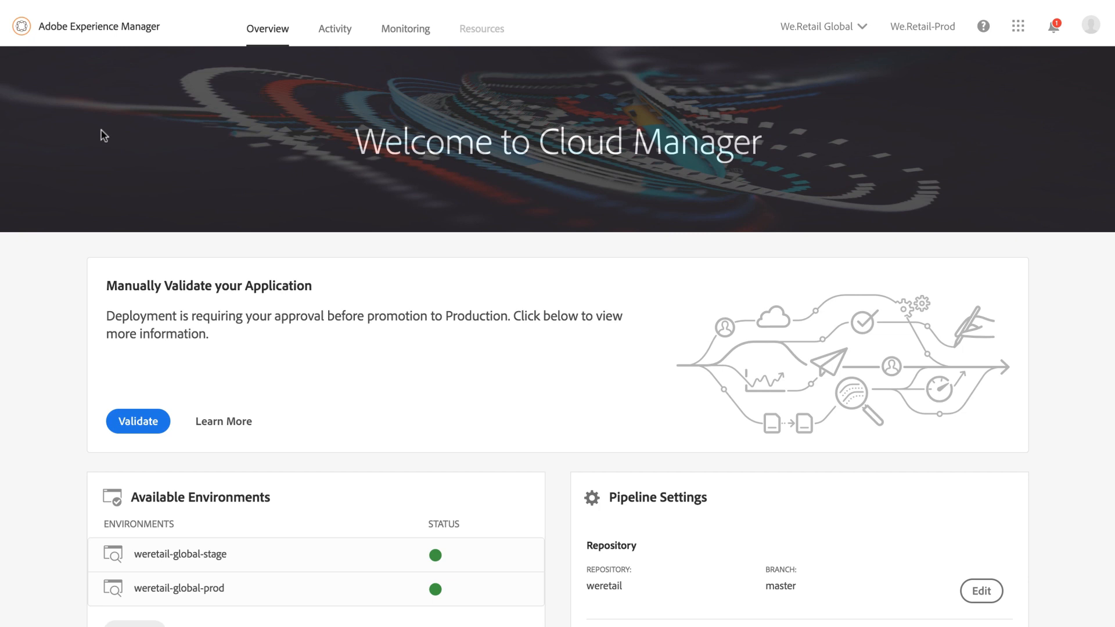
pyautogui.scroll(-3)
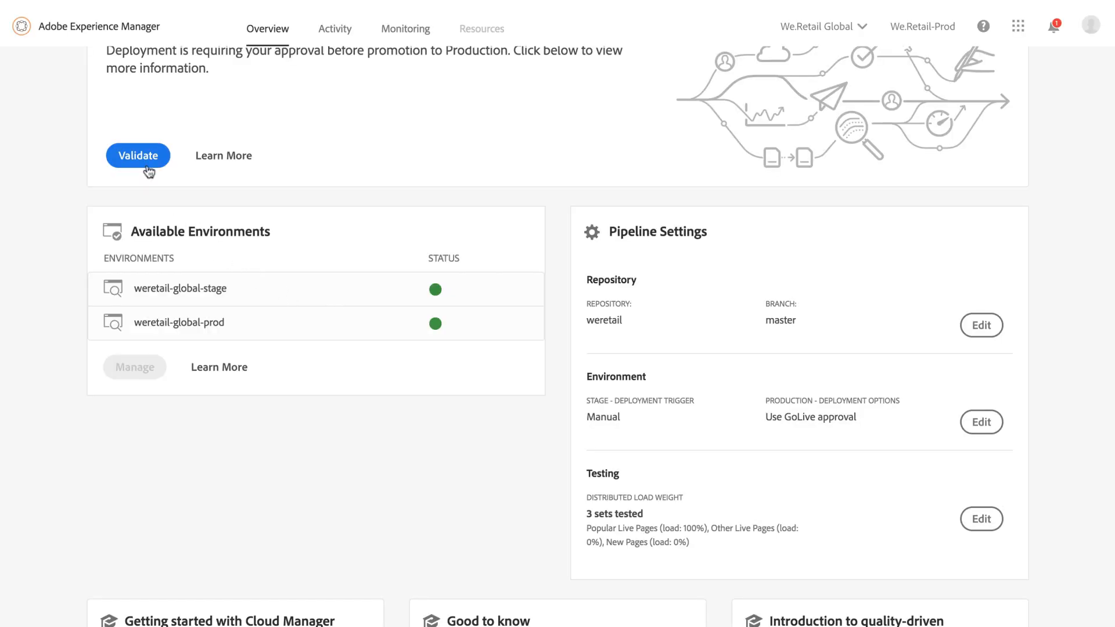
# Open the deployment awaiting manual validation and scroll through its Stage Deployment steps.
pyautogui.click(137, 155)
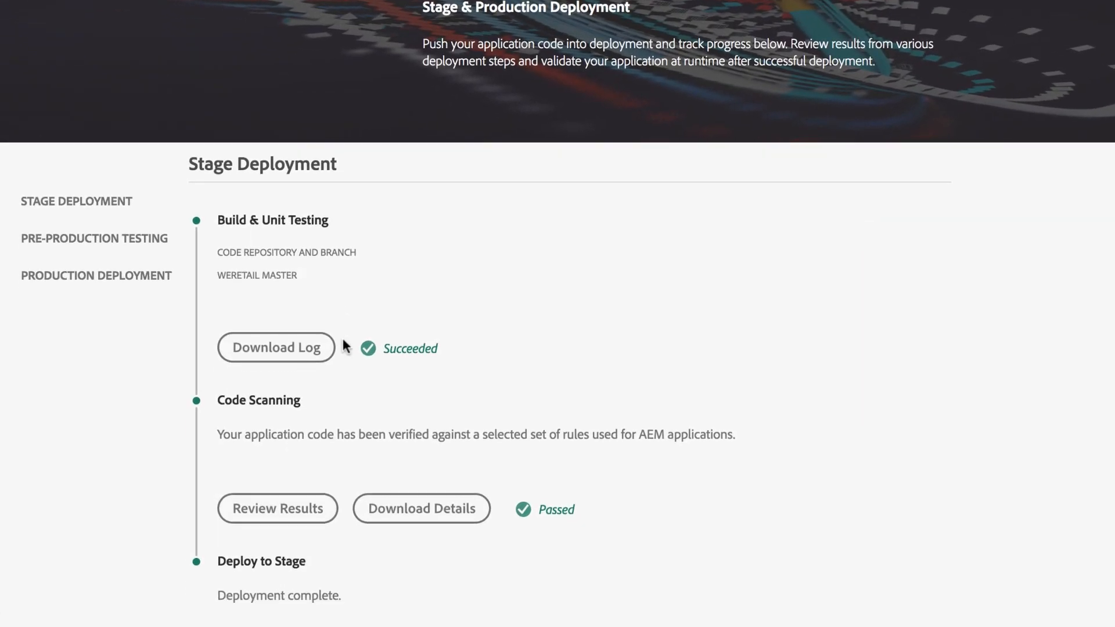
pyautogui.scroll(-3)
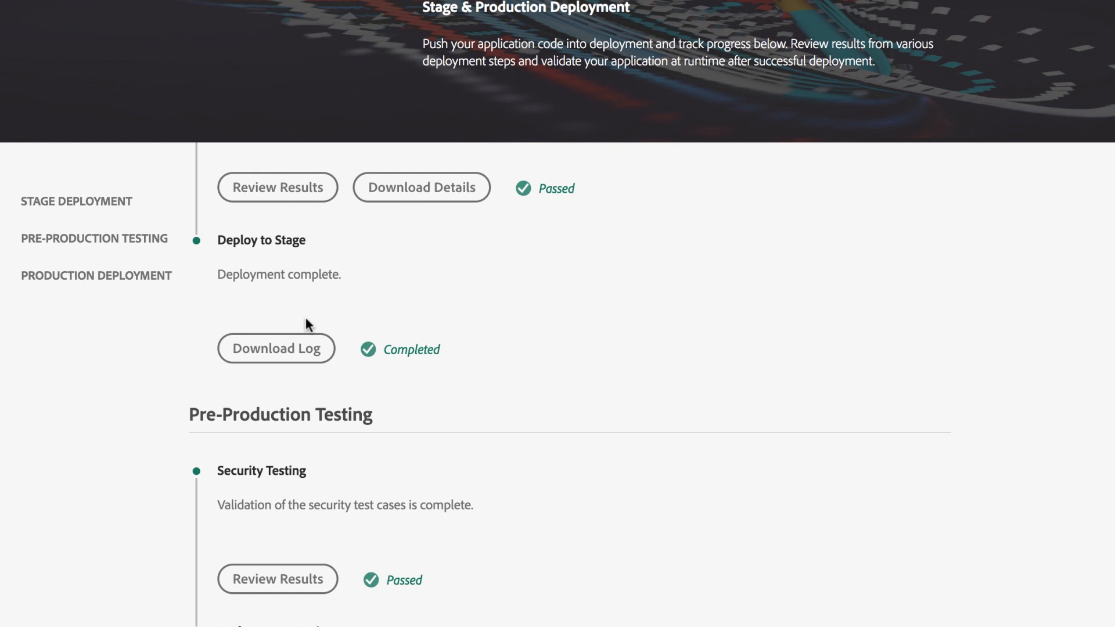
pyautogui.moveTo(275, 267)
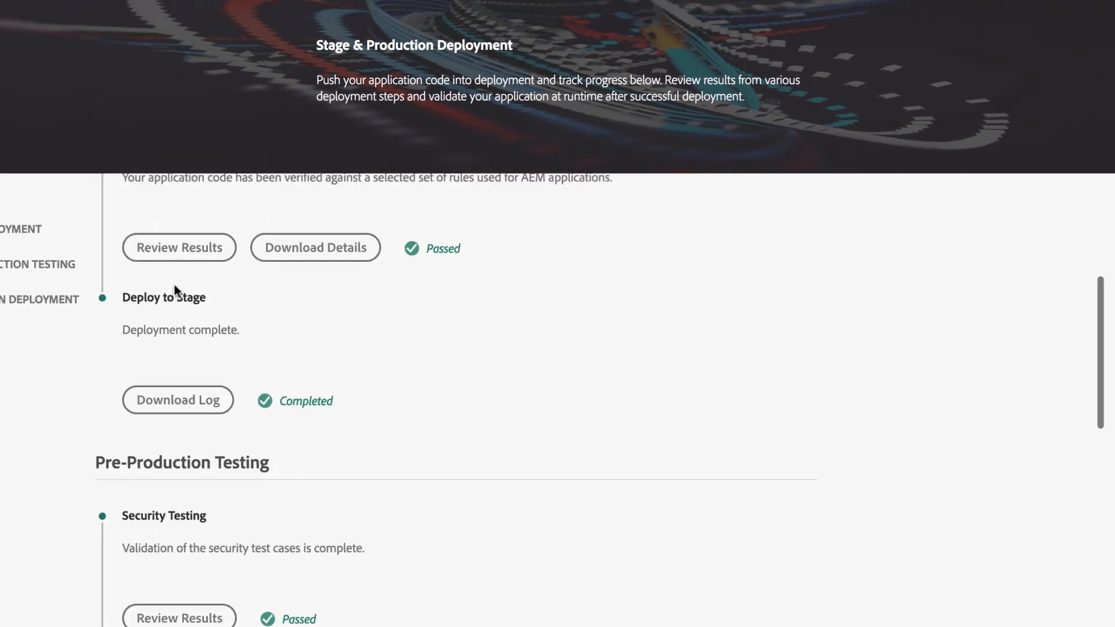
# Check code scanning, security and performance test results, then go back to the Overview pipeline settings.
pyautogui.click(179, 247)
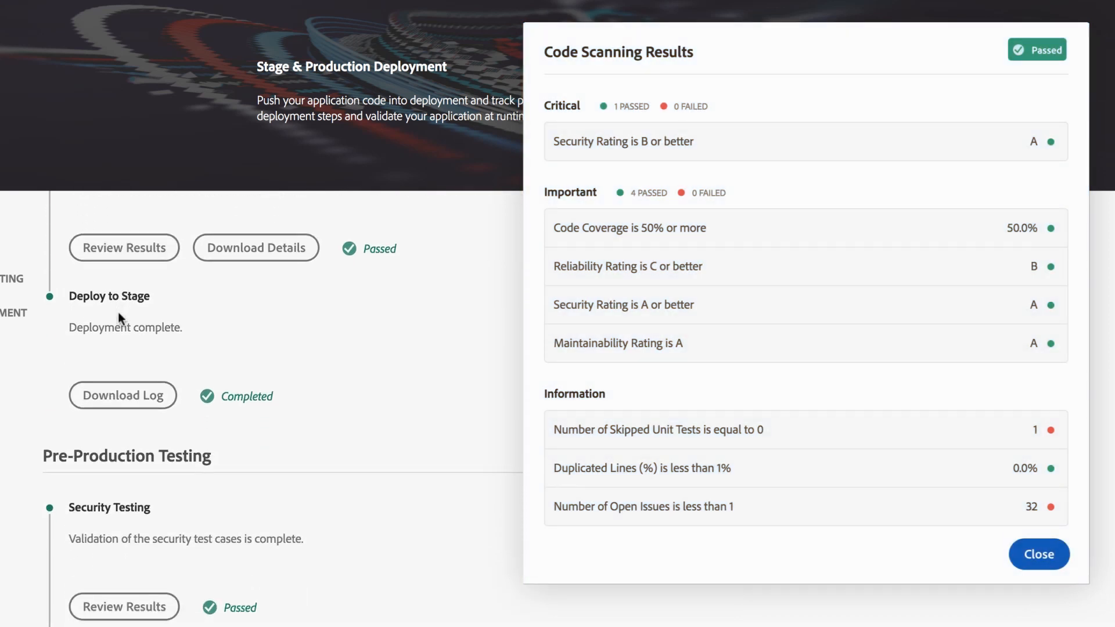
pyautogui.scroll(-3)
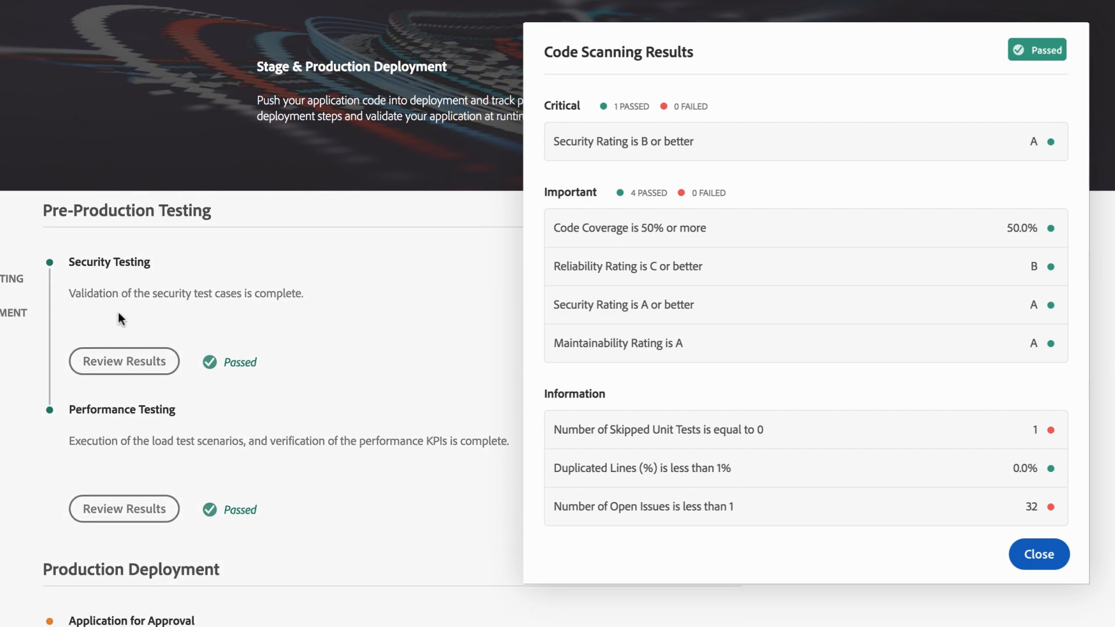
pyautogui.click(123, 361)
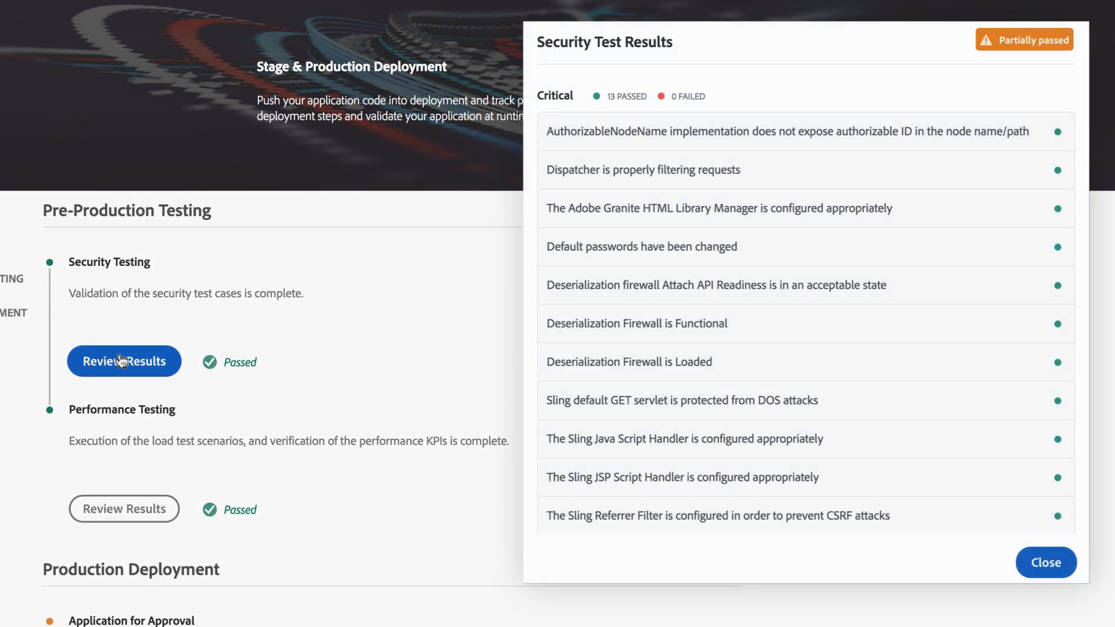
pyautogui.click(123, 508)
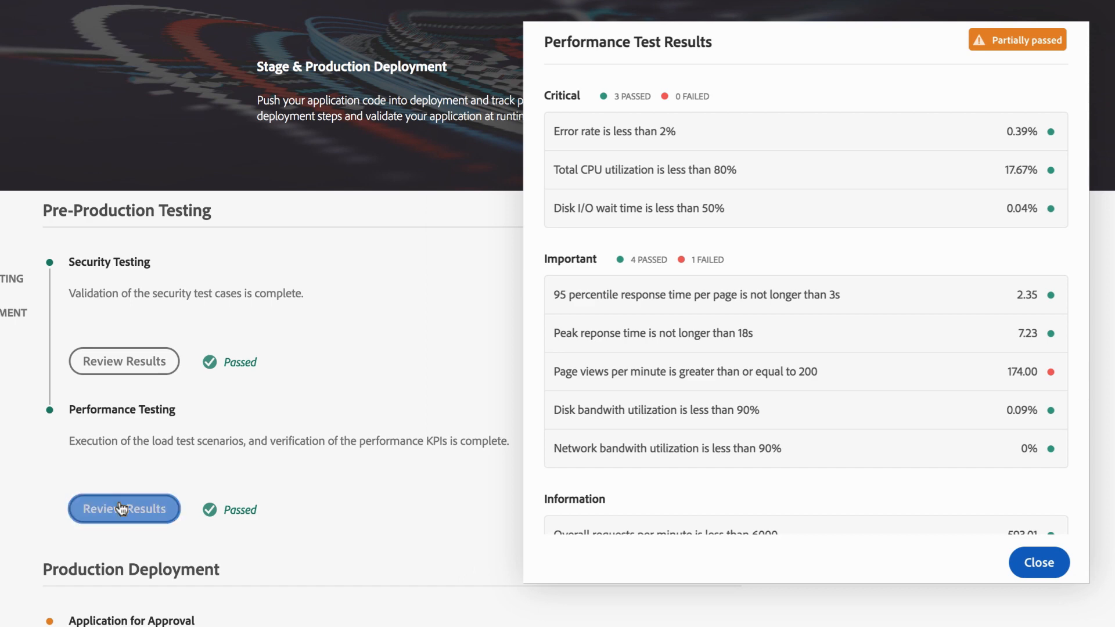
pyautogui.click(1038, 563)
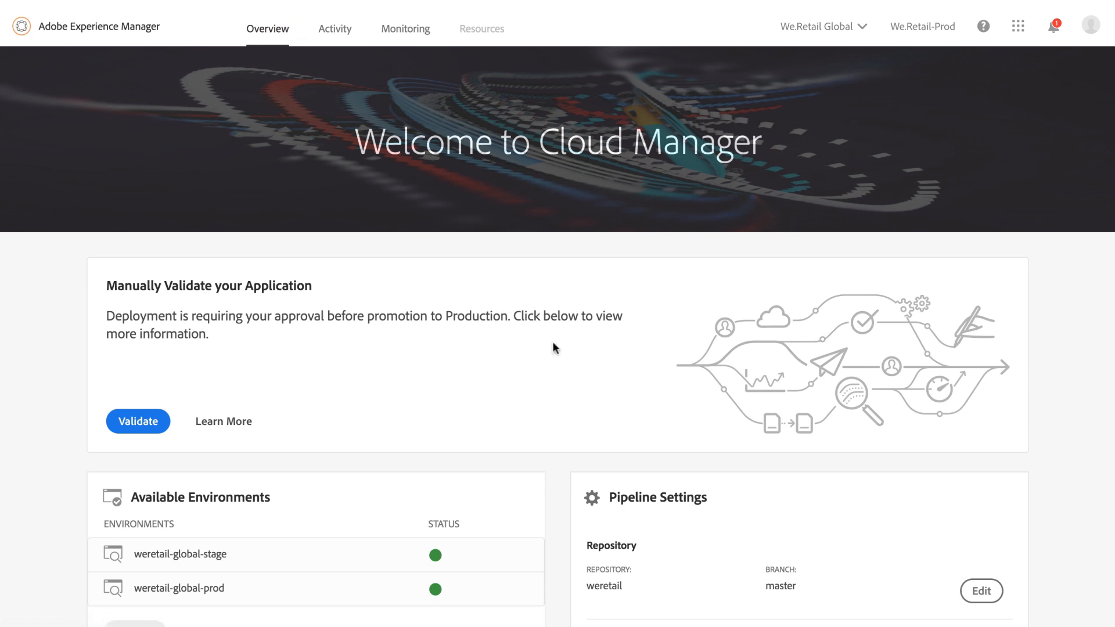
pyautogui.scroll(-3)
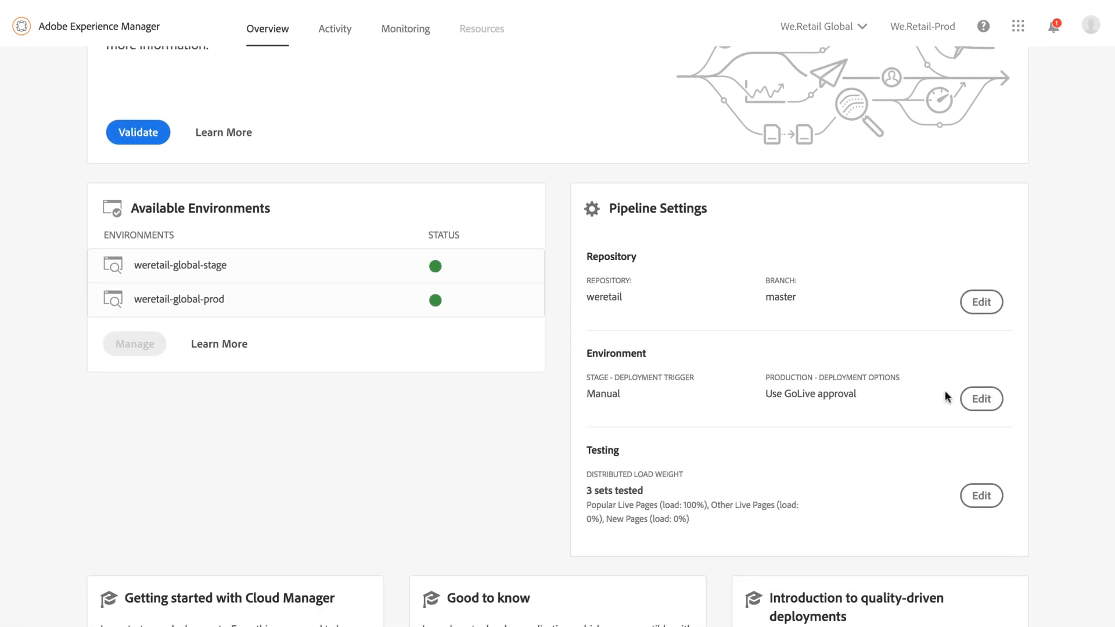
pyautogui.click(980, 398)
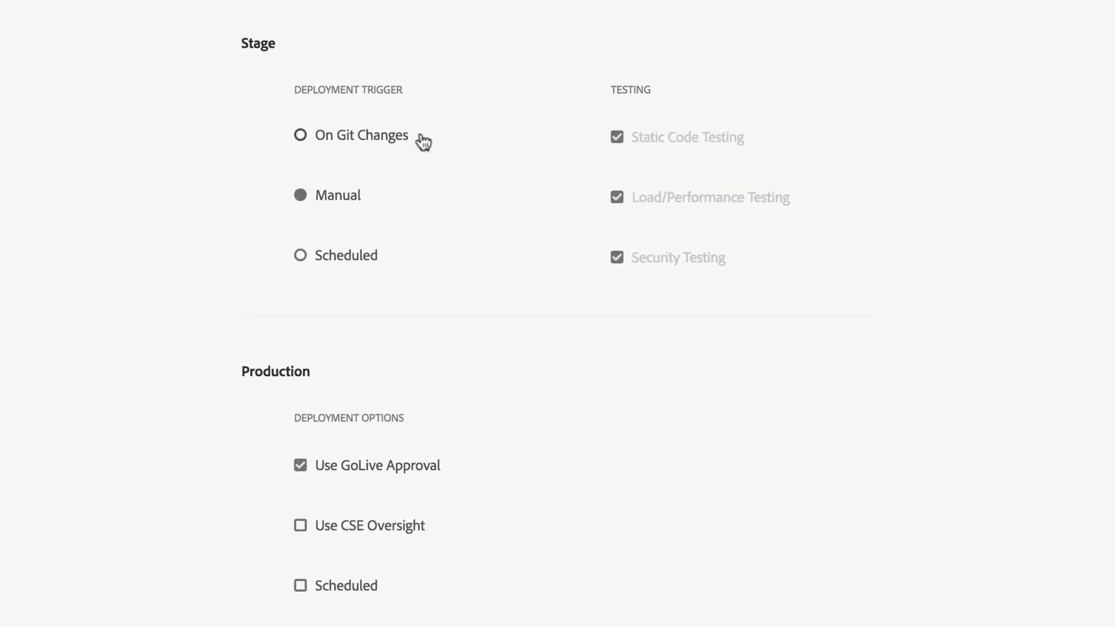
pyautogui.moveTo(410, 268)
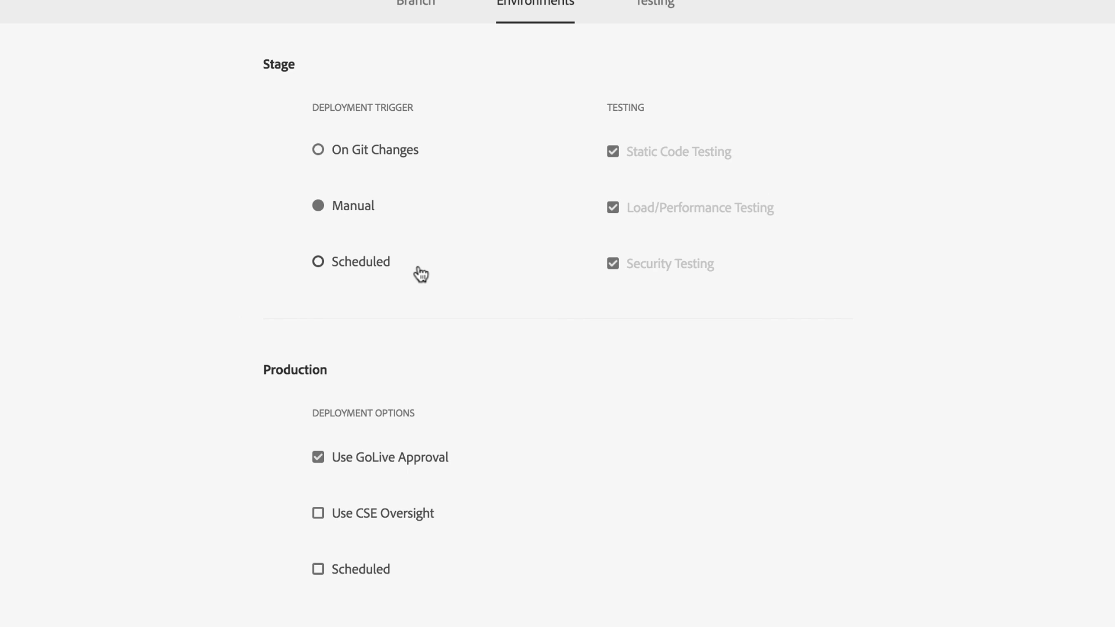
pyautogui.scroll(3)
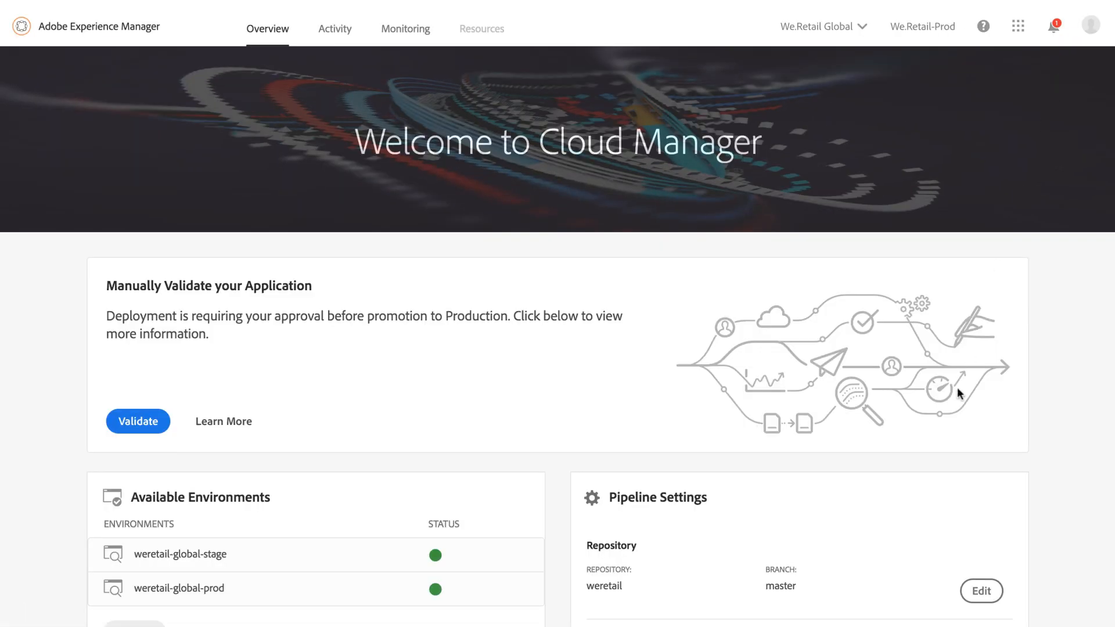
pyautogui.scroll(-3)
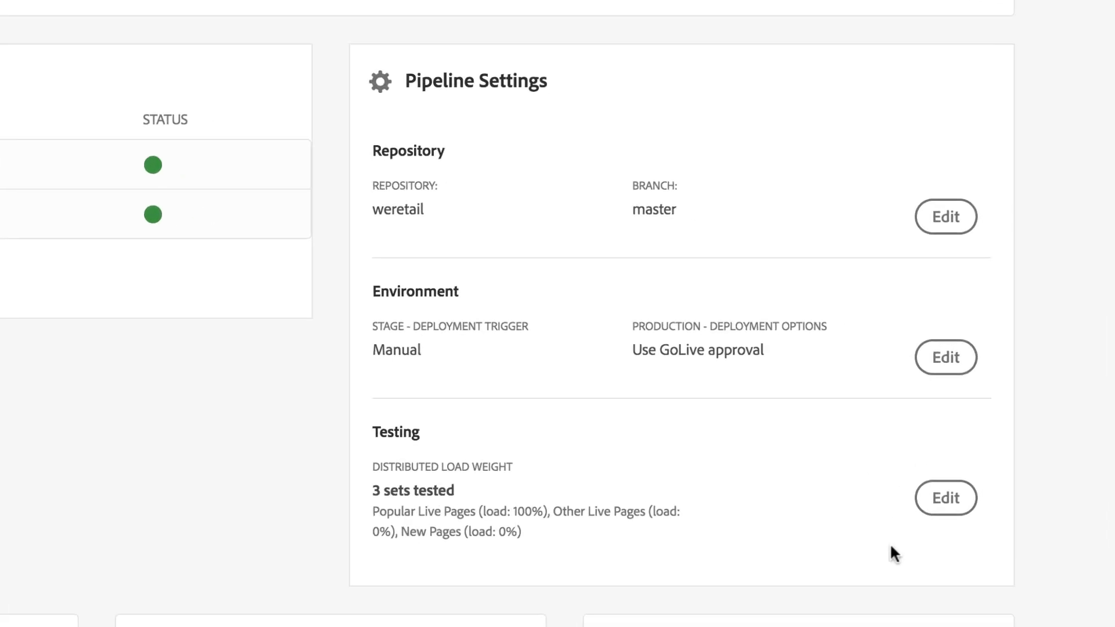